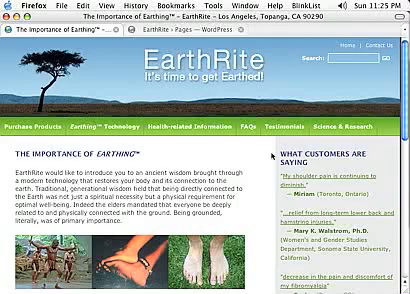
# Step: Select sidebar.php in the healing-arts-theme folder and download it to the desktop with Get
pyautogui.scroll(-3)
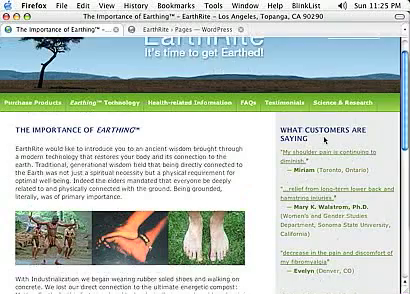
pyautogui.scroll(-3)
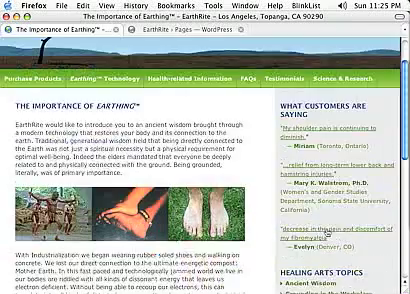
pyautogui.scroll(3)
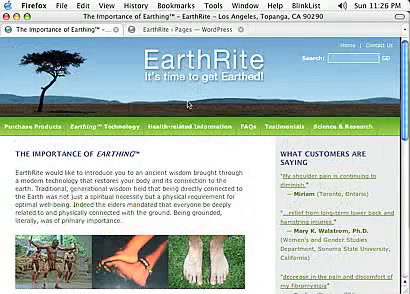
pyautogui.scroll(-3)
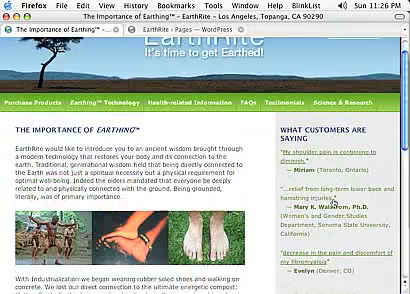
pyautogui.scroll(-3)
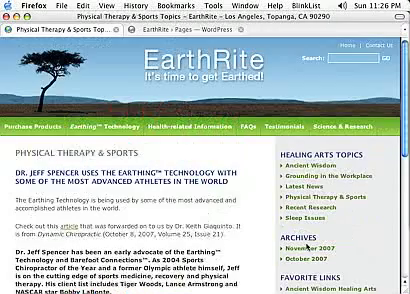
pyautogui.scroll(-3)
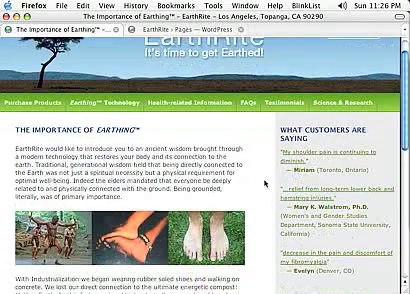
pyautogui.scroll(-3)
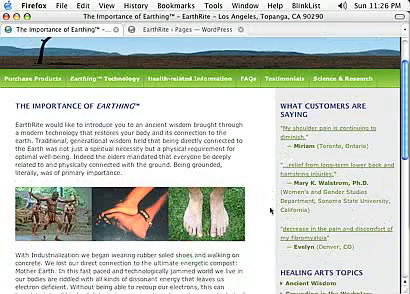
pyautogui.scroll(3)
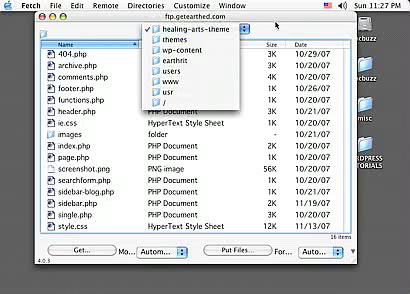
pyautogui.click(190, 32)
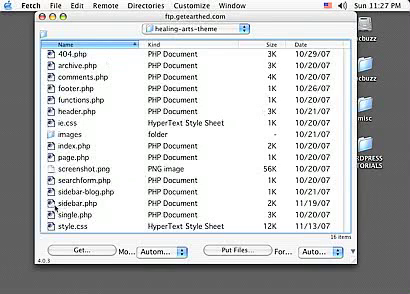
pyautogui.click(80, 214)
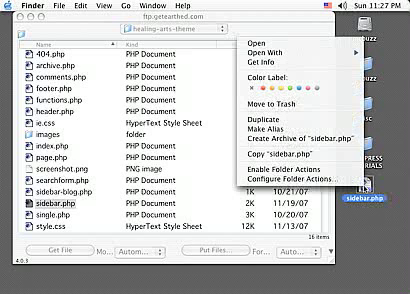
pyautogui.moveTo(306, 120)
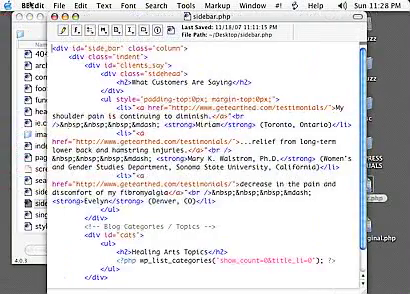
# Step: Place the cursor in the testimonials markup of sidebar.php to edit the quote text
pyautogui.click(30, 8)
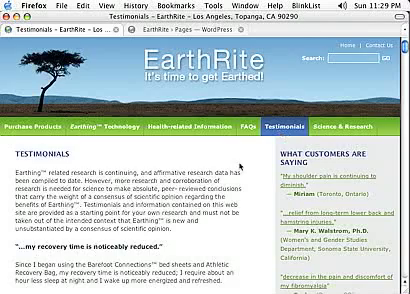
# Step: Scroll the EarthRite Testimonials page to the customer story about decreasing shoulder pain
pyautogui.scroll(-3)
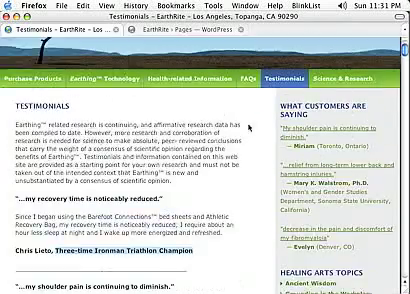
# Step: Upload sidebar.php from the desktop with Put Files, replacing the server copy
pyautogui.scroll(3)
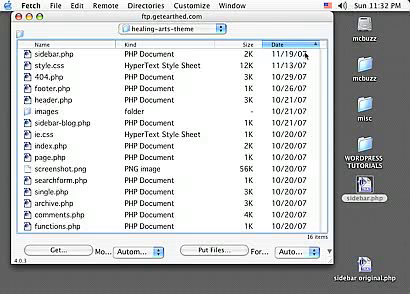
pyautogui.click(60, 48)
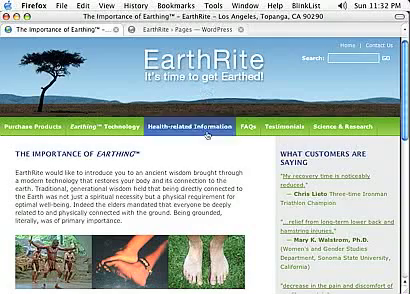
# Step: Scroll the reloaded Importance of Earthing page to the updated sidebar testimonial
pyautogui.scroll(-3)
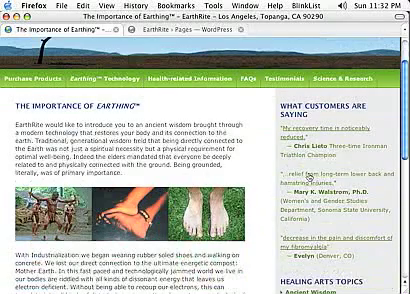